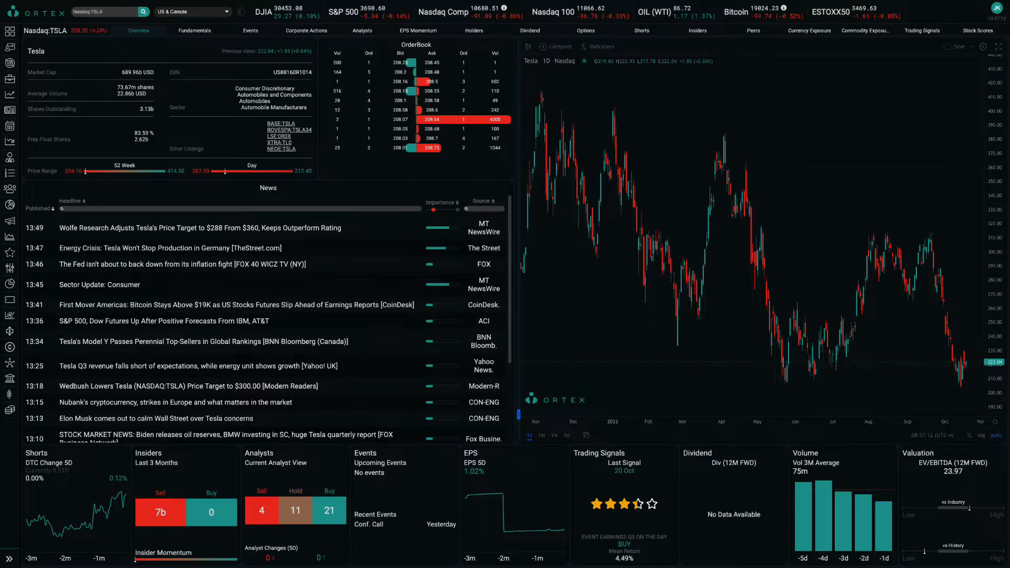
Show Tesla's short interest data, lending charts and broker short shares
click(641, 31)
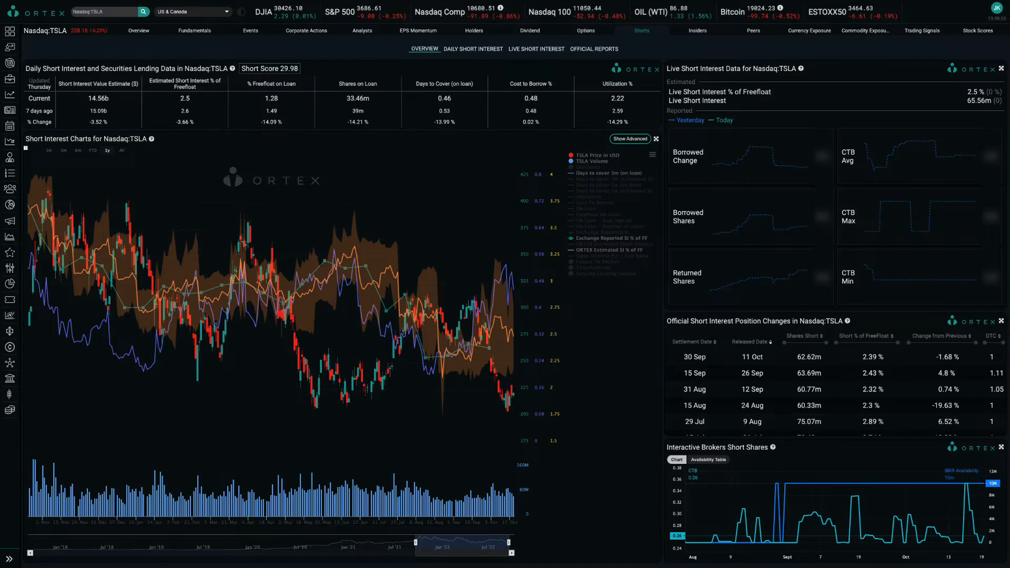
Look up NYSE:SNAP in the ticker search to load Snap Inc.'s overview
click(362, 30)
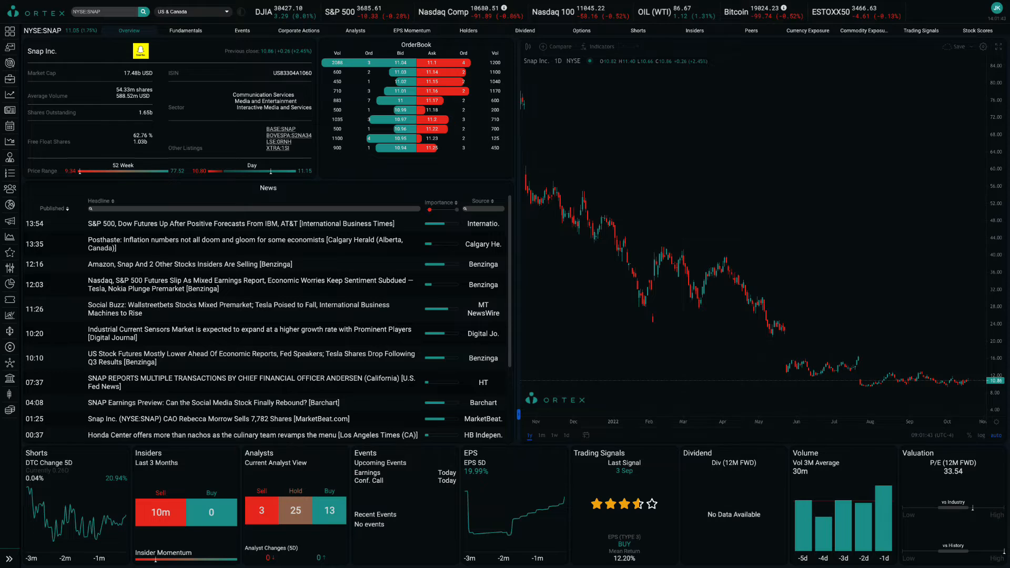
Show Snap's analyst rating changes, target prices and price-target-EPS chart
click(355, 31)
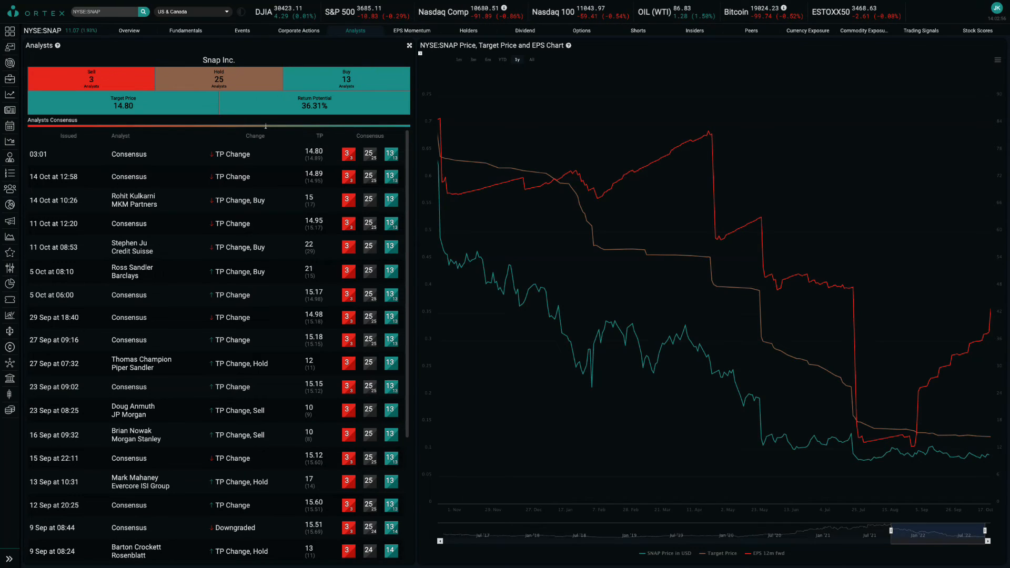
Leave Snap's analyst view and reach the closing Subscribe card
click(638, 30)
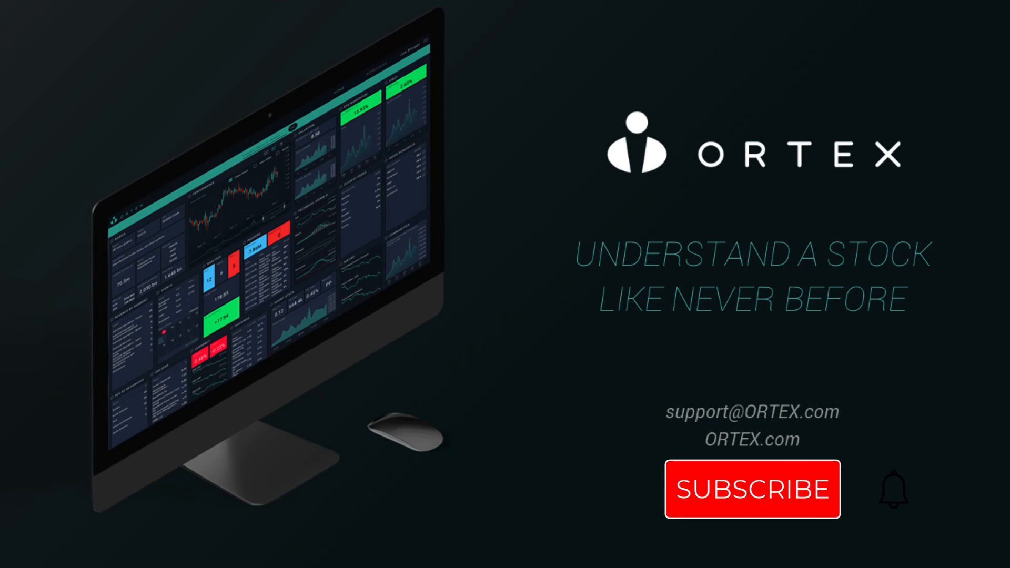
click(751, 489)
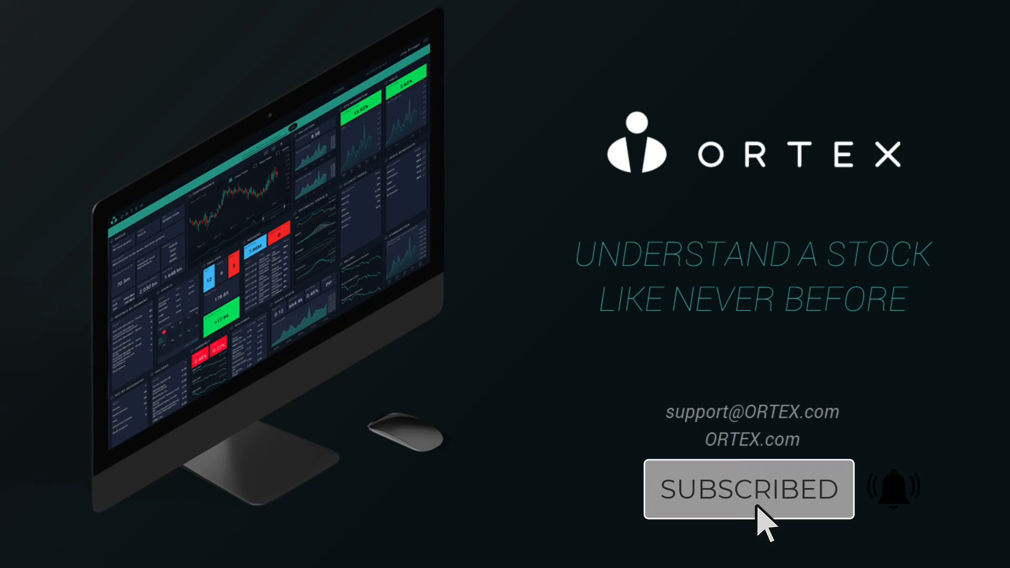